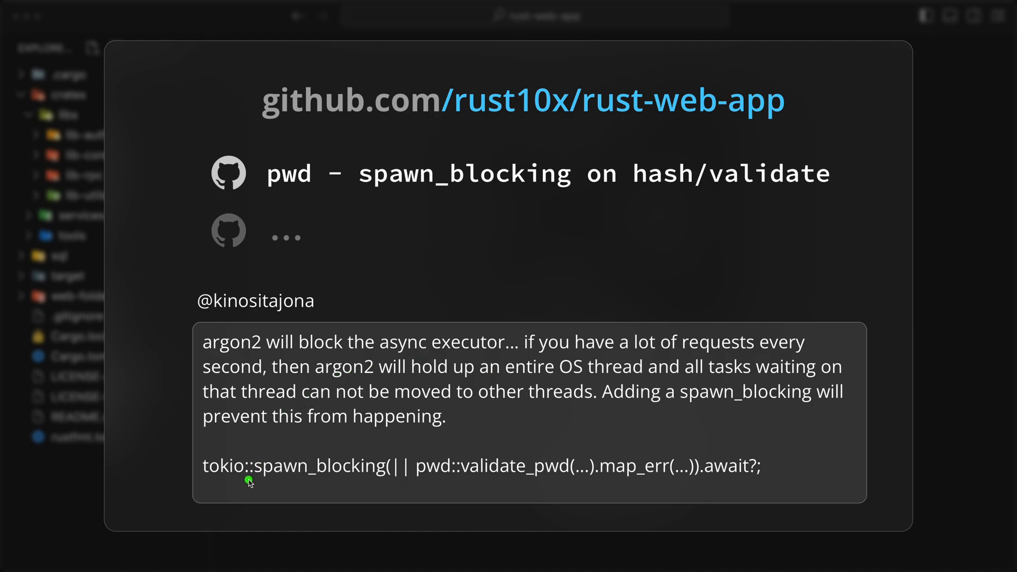
pyautogui.moveTo(390, 483)
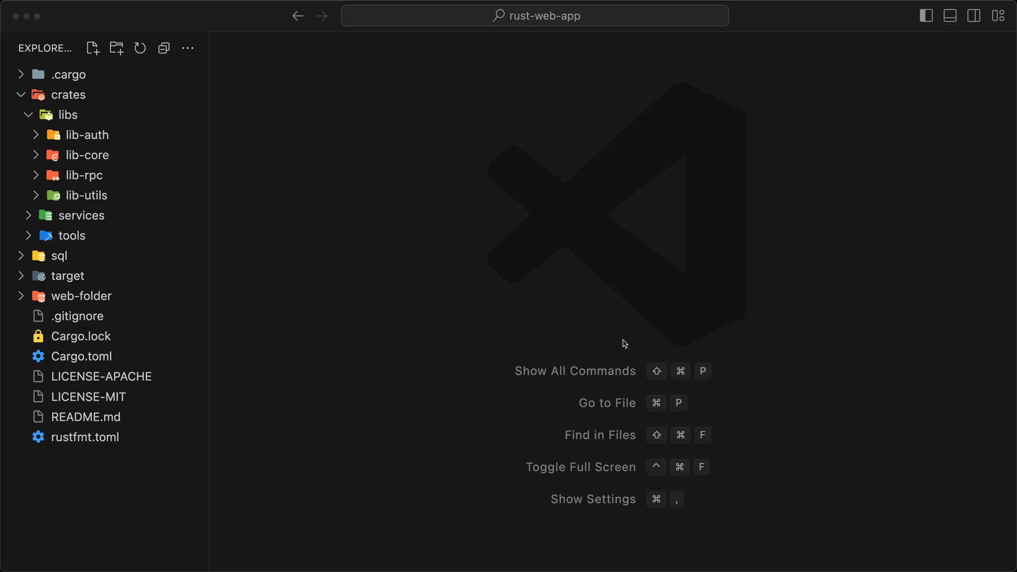
pyautogui.moveTo(242, 237)
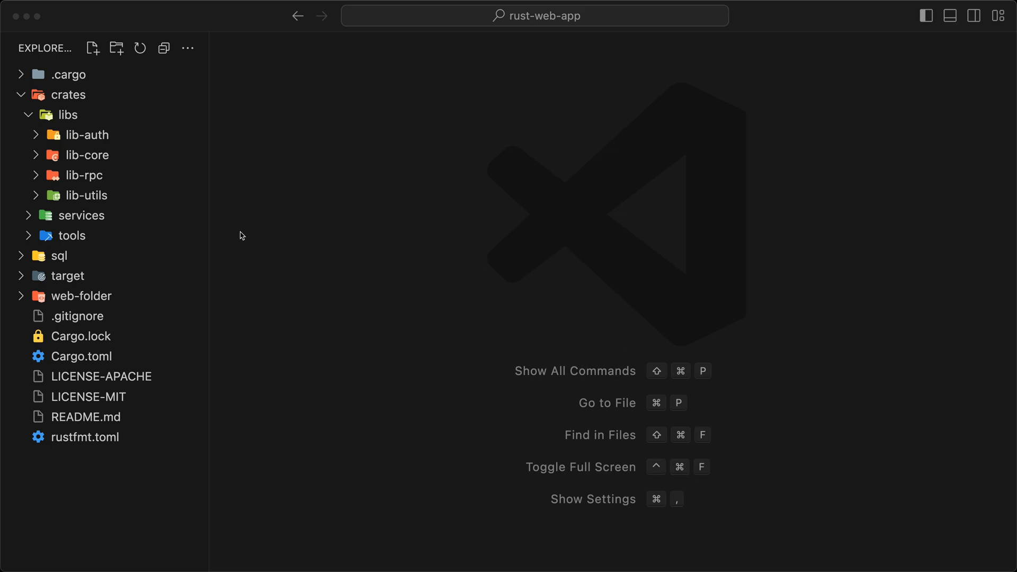
# - Peek into the services folder in the Explorer, then collapse it again
pyautogui.click(83, 215)
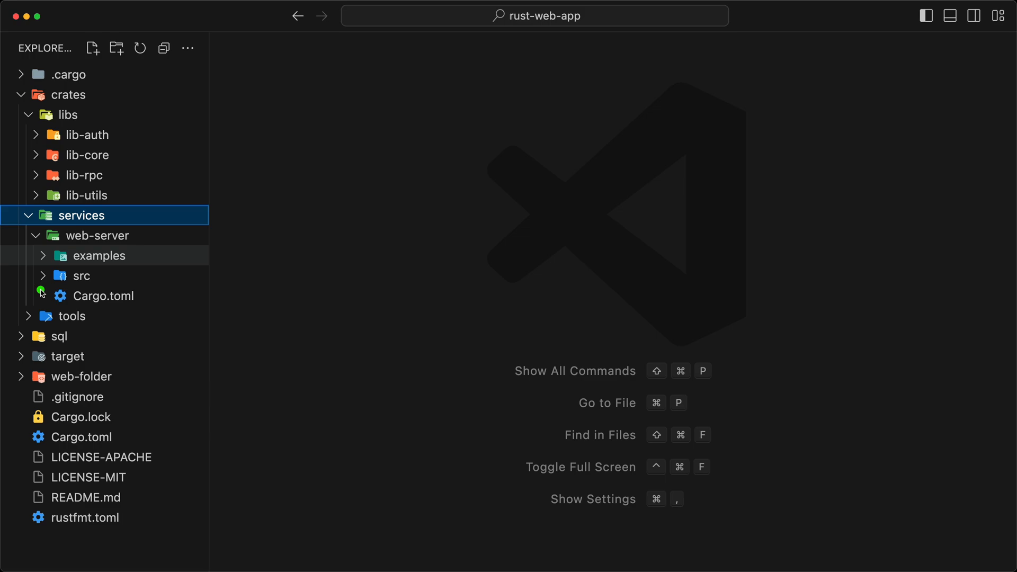
pyautogui.moveTo(41, 293)
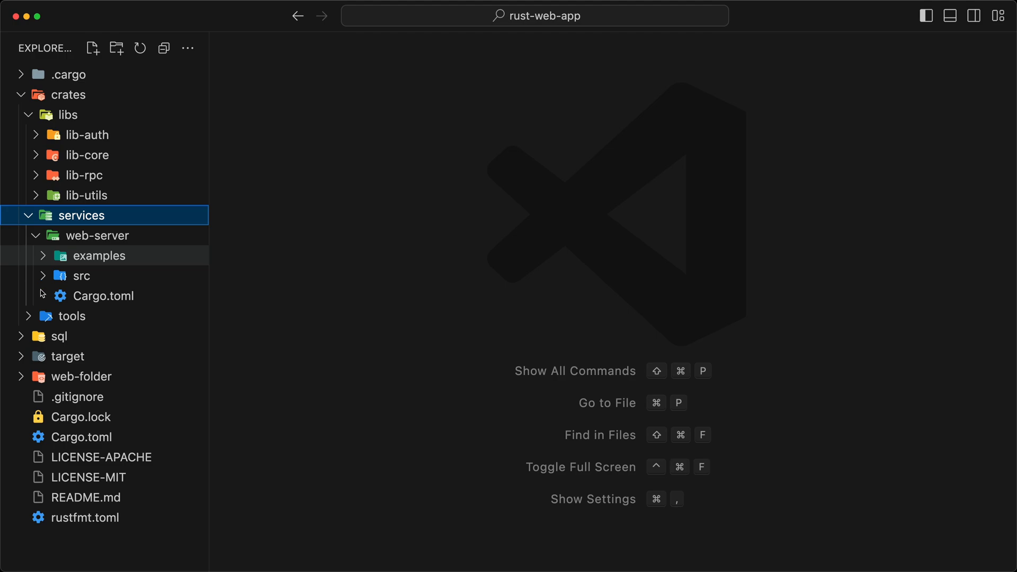
pyautogui.click(29, 215)
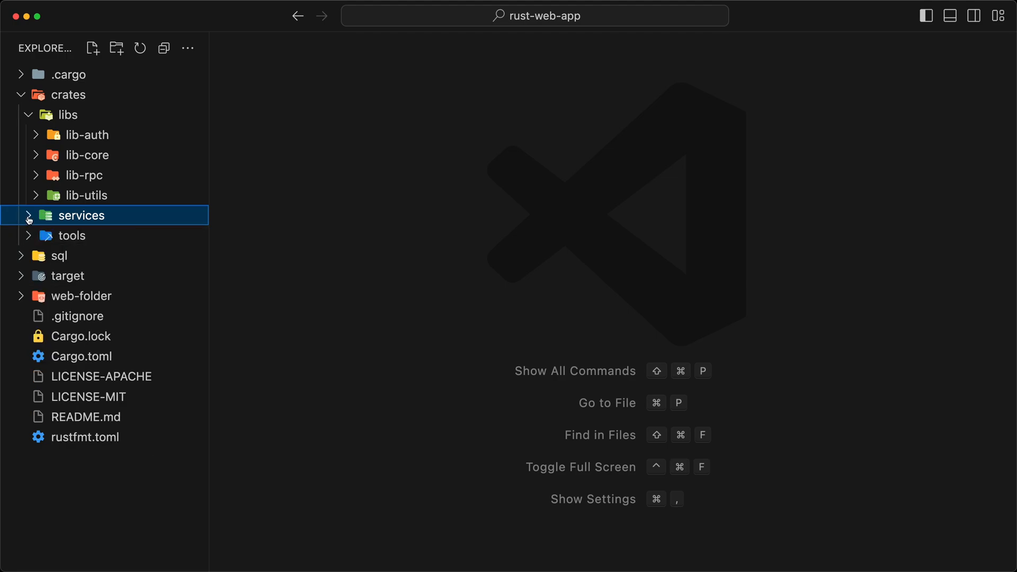
# - Expand lib-auth/src/pwd and bring mod.rs up in the editor with its regions folded
pyautogui.click(86, 134)
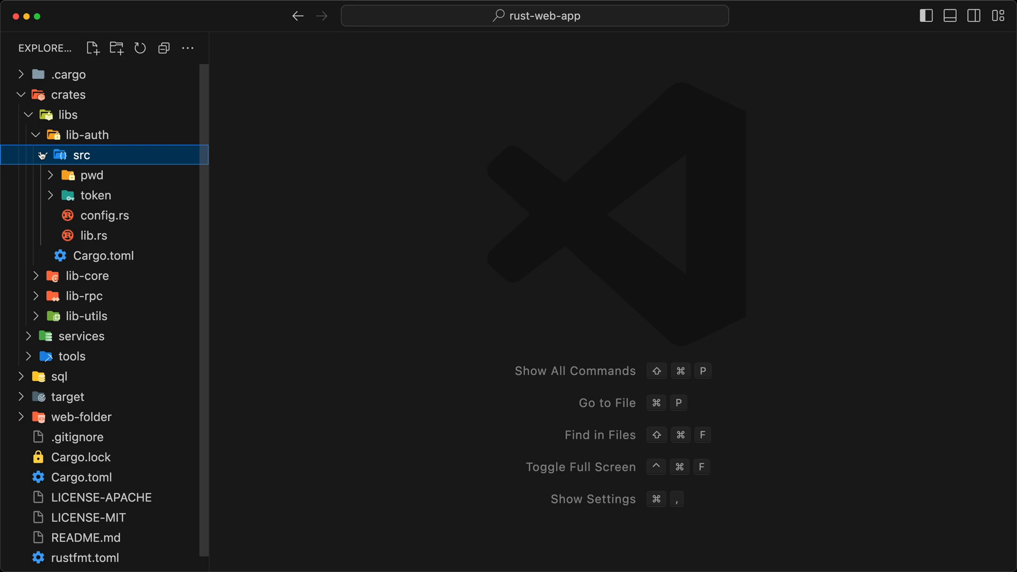
pyautogui.click(91, 175)
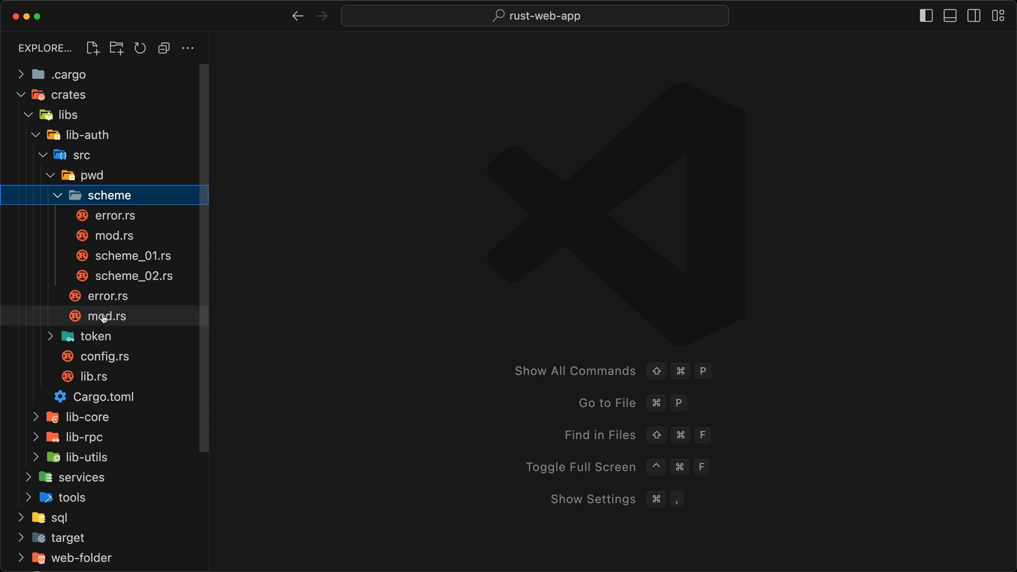
pyautogui.click(106, 316)
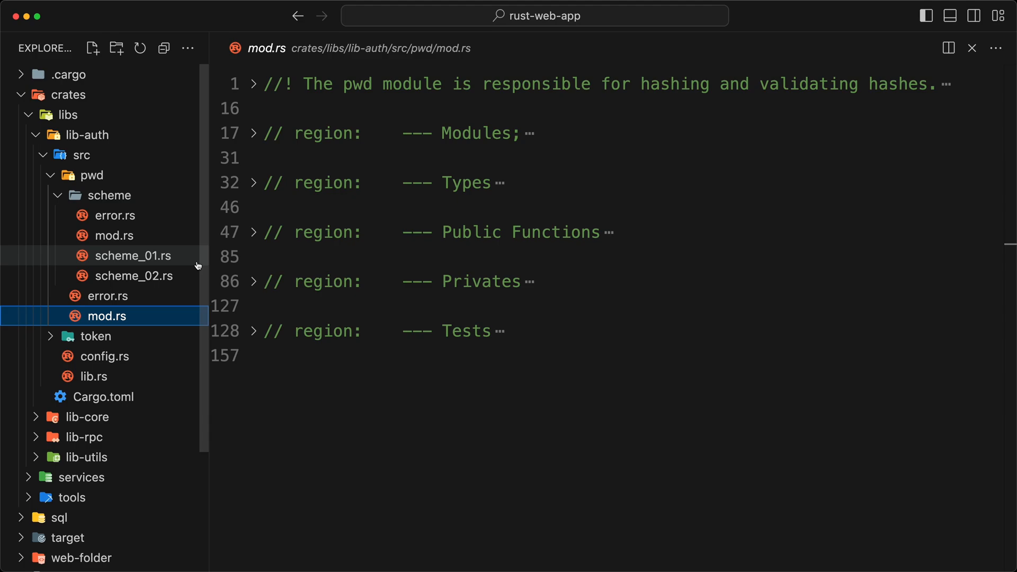
# - Unfold the Public Functions region and hash_pwd to show its tokio spawn_blocking body
pyautogui.click(253, 232)
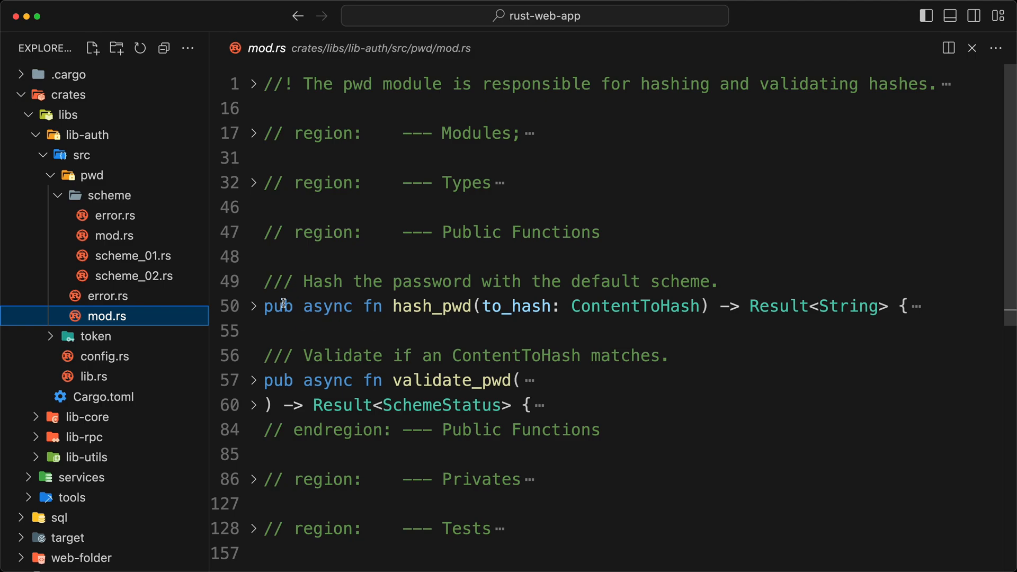
pyautogui.click(254, 306)
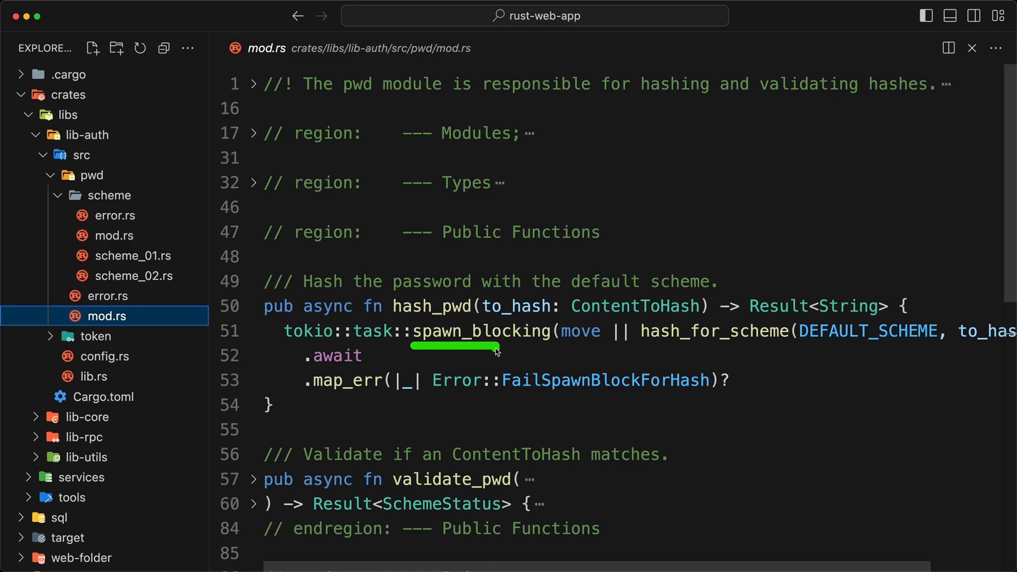
pyautogui.moveTo(645, 349)
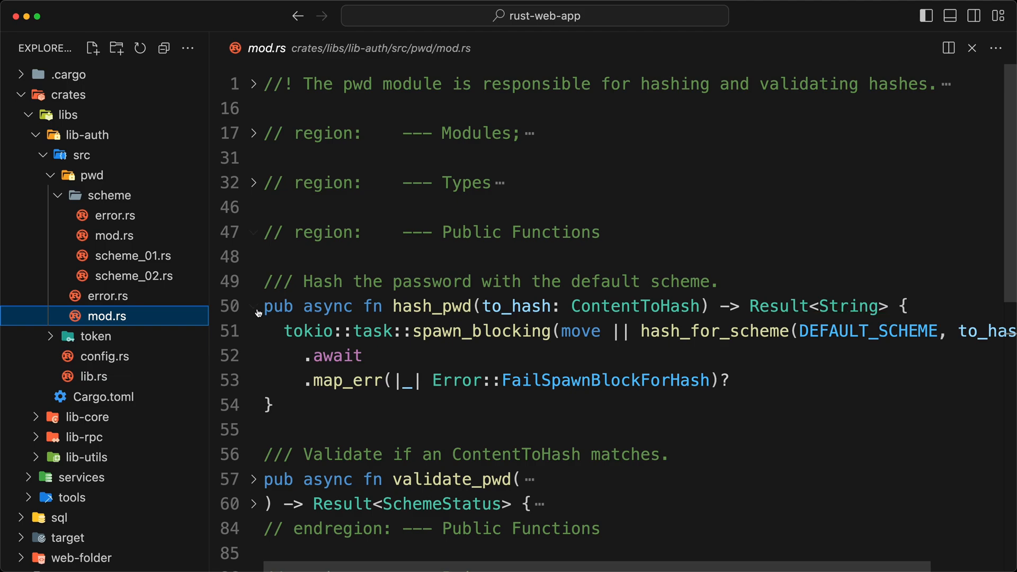
# - Unfold validate_pwd and its spawn_blocking closure calling validate_for_scheme with scheme name, content and hash
pyautogui.click(254, 307)
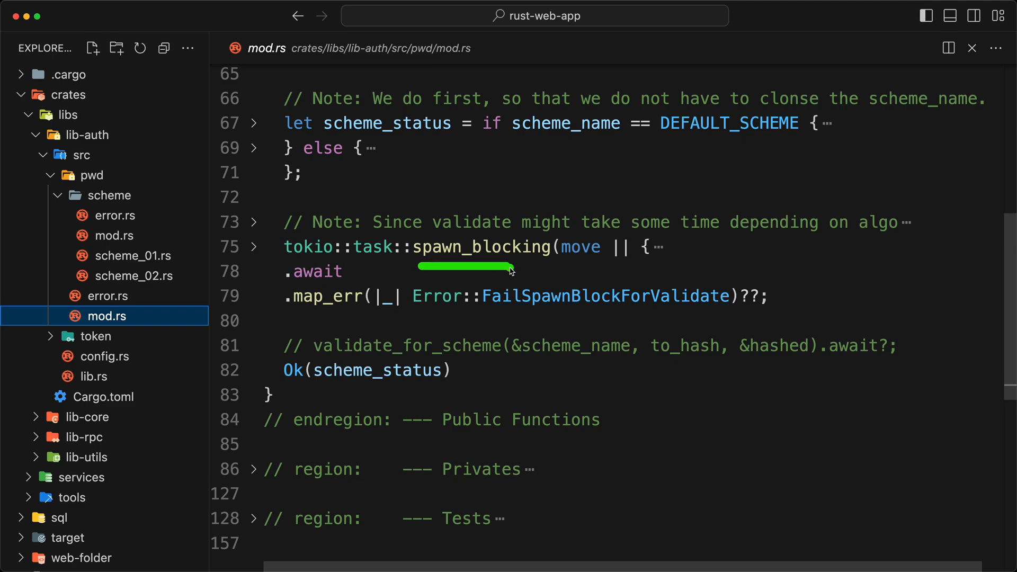
pyautogui.click(253, 247)
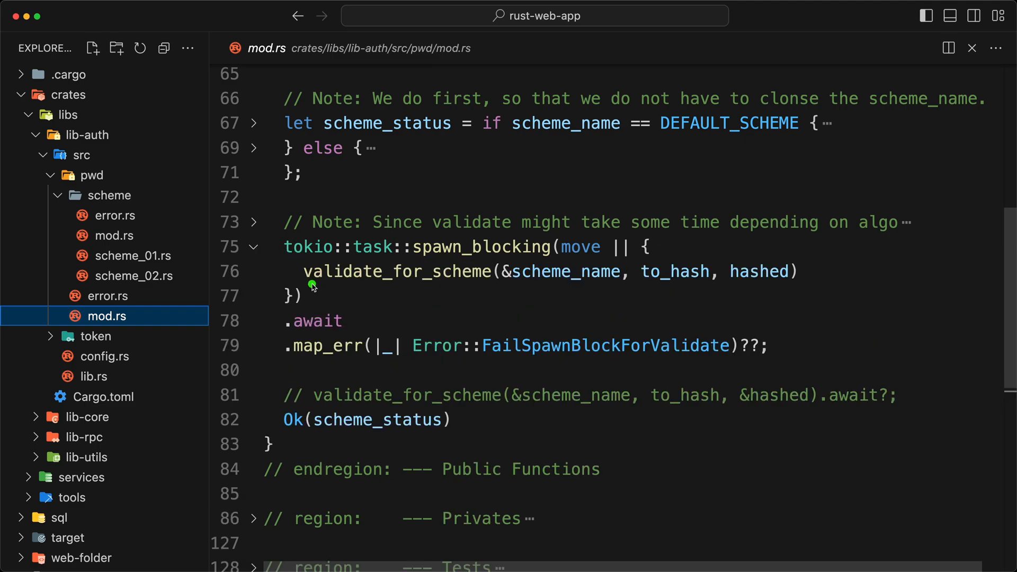
pyautogui.moveTo(513, 289)
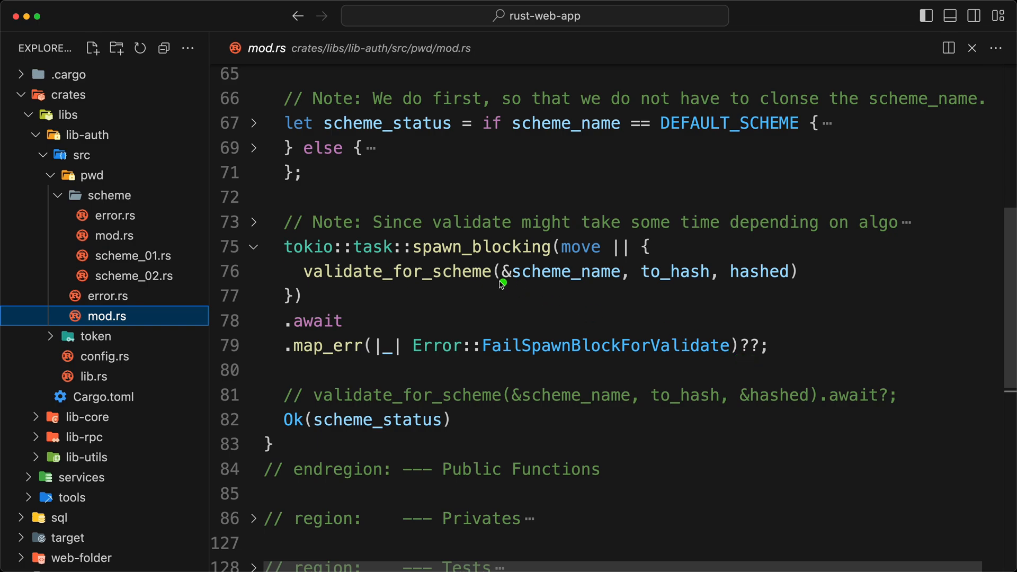
pyautogui.moveTo(745, 361)
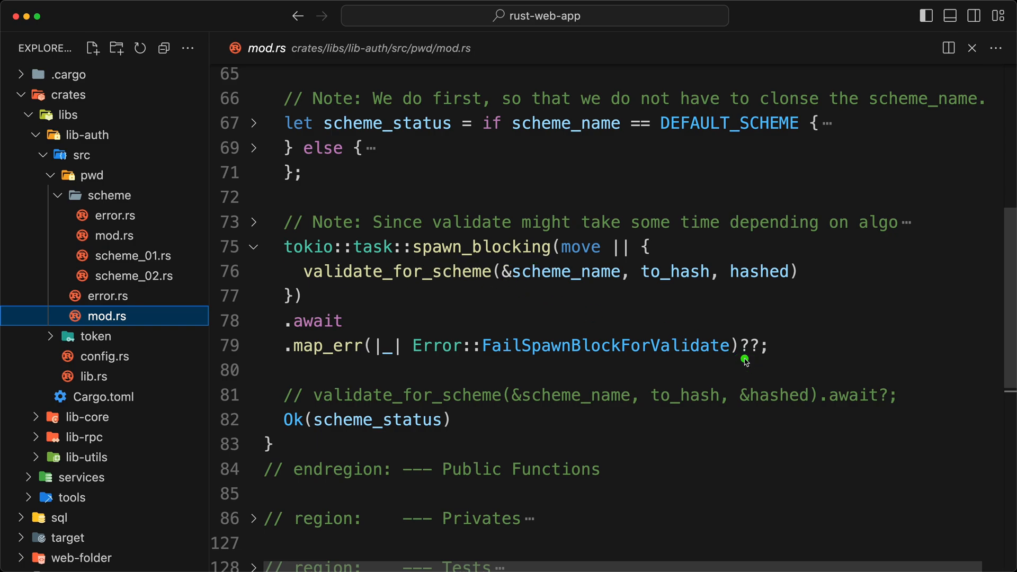
pyautogui.moveTo(473, 288)
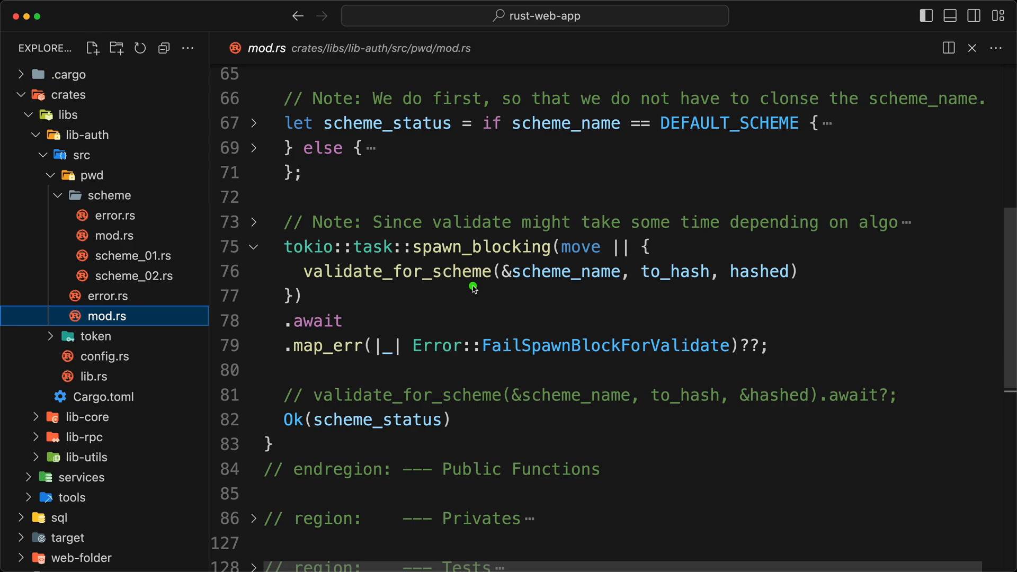